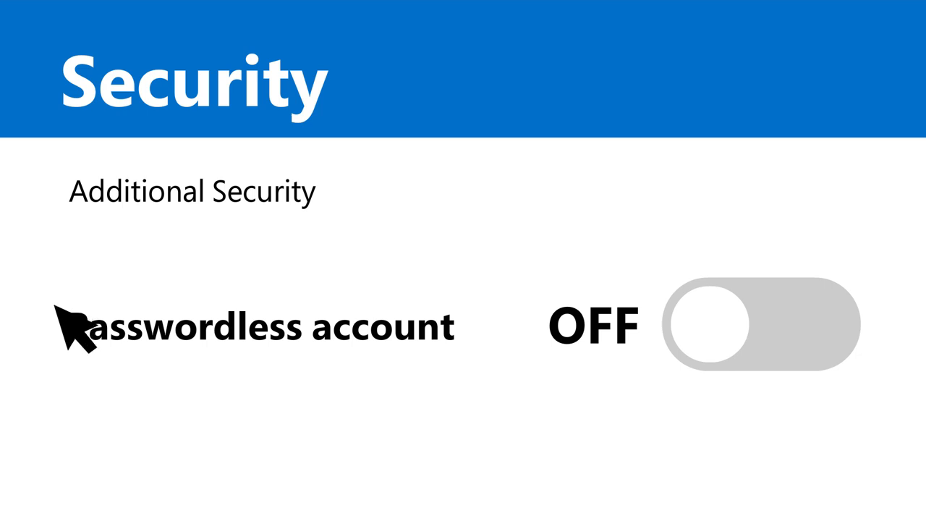
Switch Passwordless account ON, continue the setup, and approve the password removal request.
{"action": "left_click", "coordinate": [759, 324]}
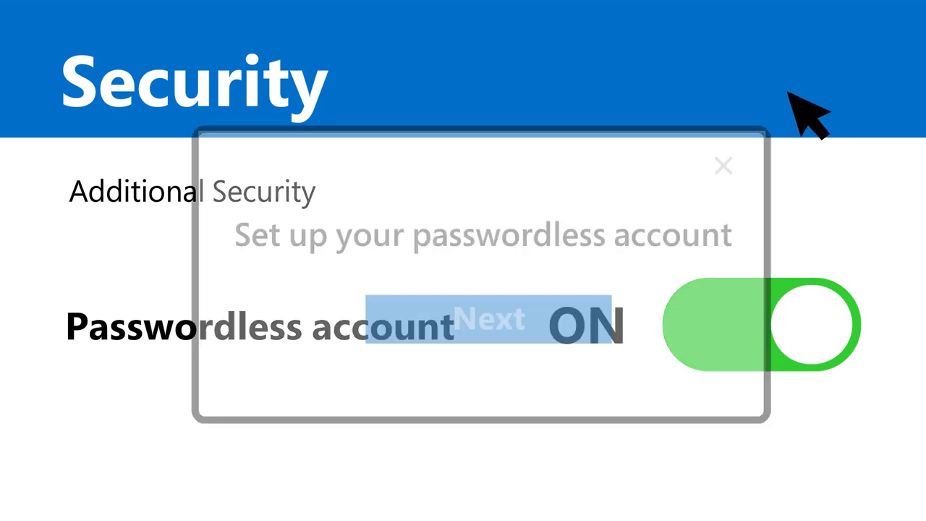
{"action": "left_click", "coordinate": [763, 324]}
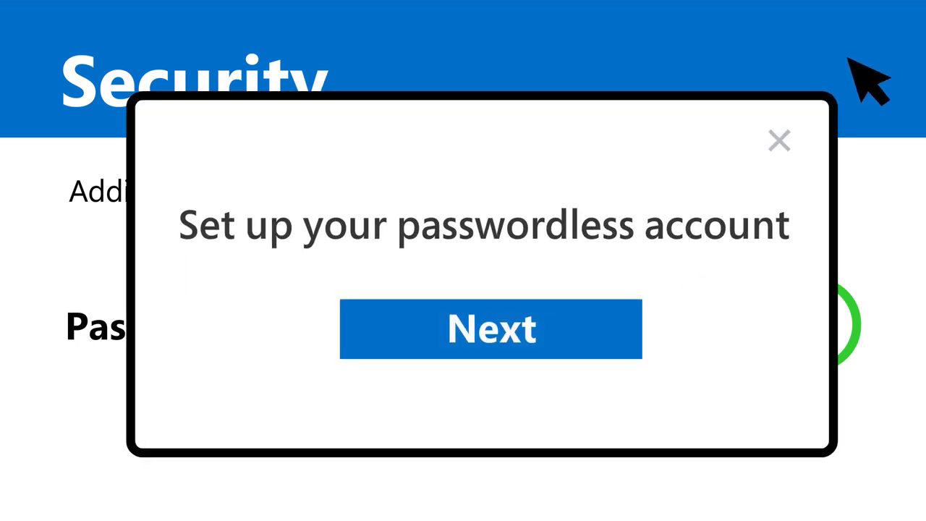
{"action": "mouse_move", "coordinate": [637, 352]}
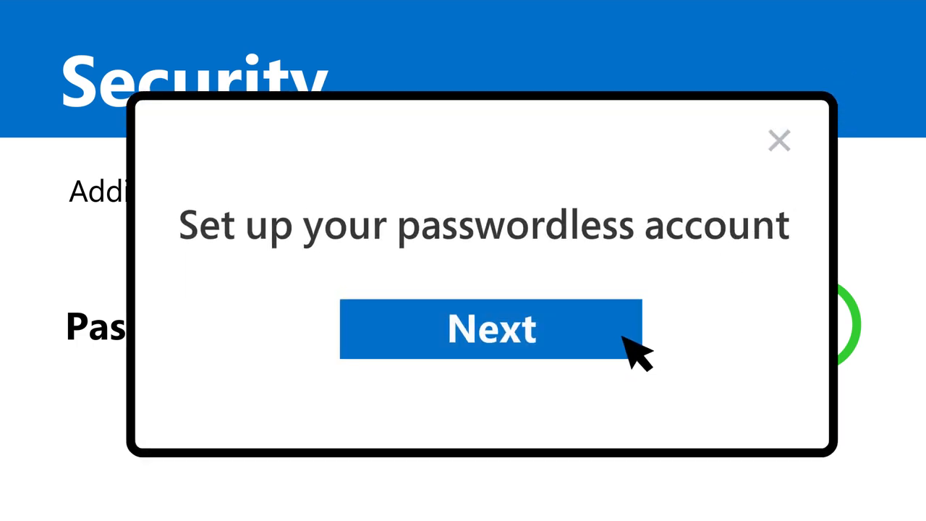
{"action": "left_click", "coordinate": [491, 330]}
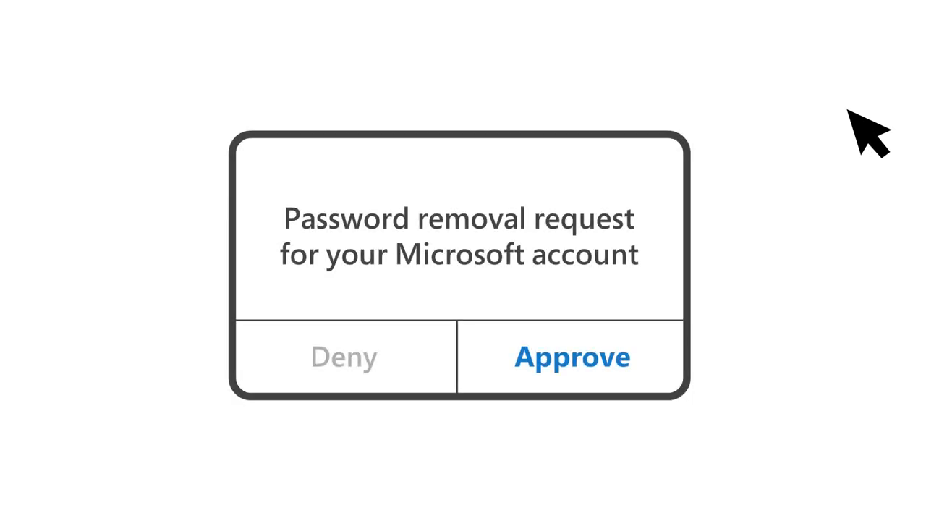
{"action": "mouse_move", "coordinate": [610, 365]}
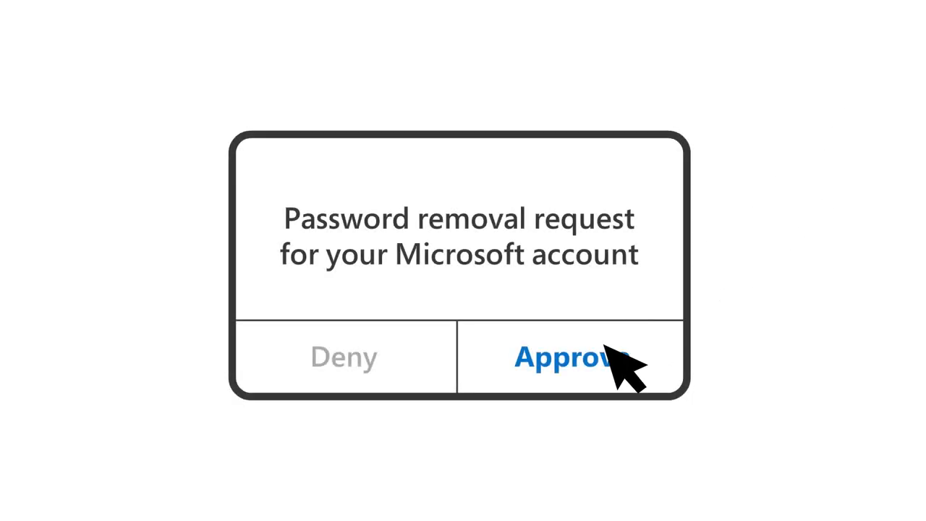
{"action": "left_click", "coordinate": [569, 355]}
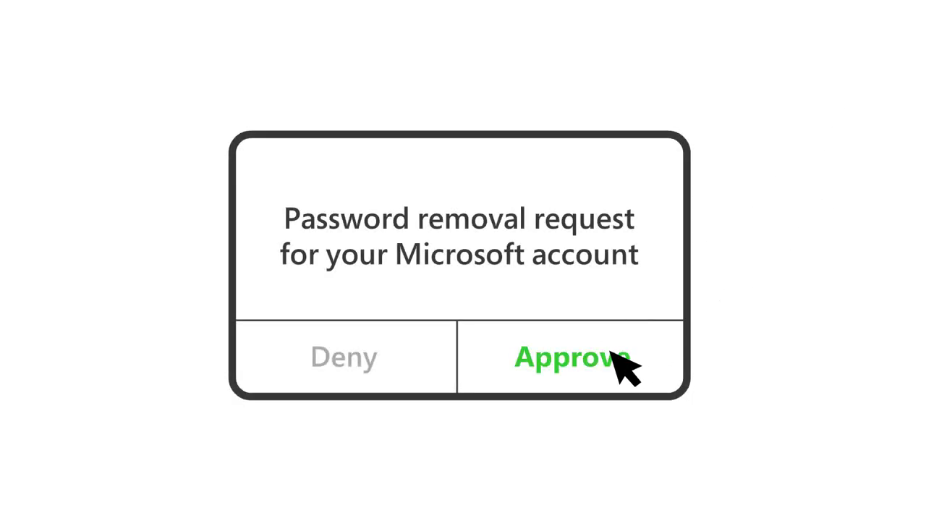